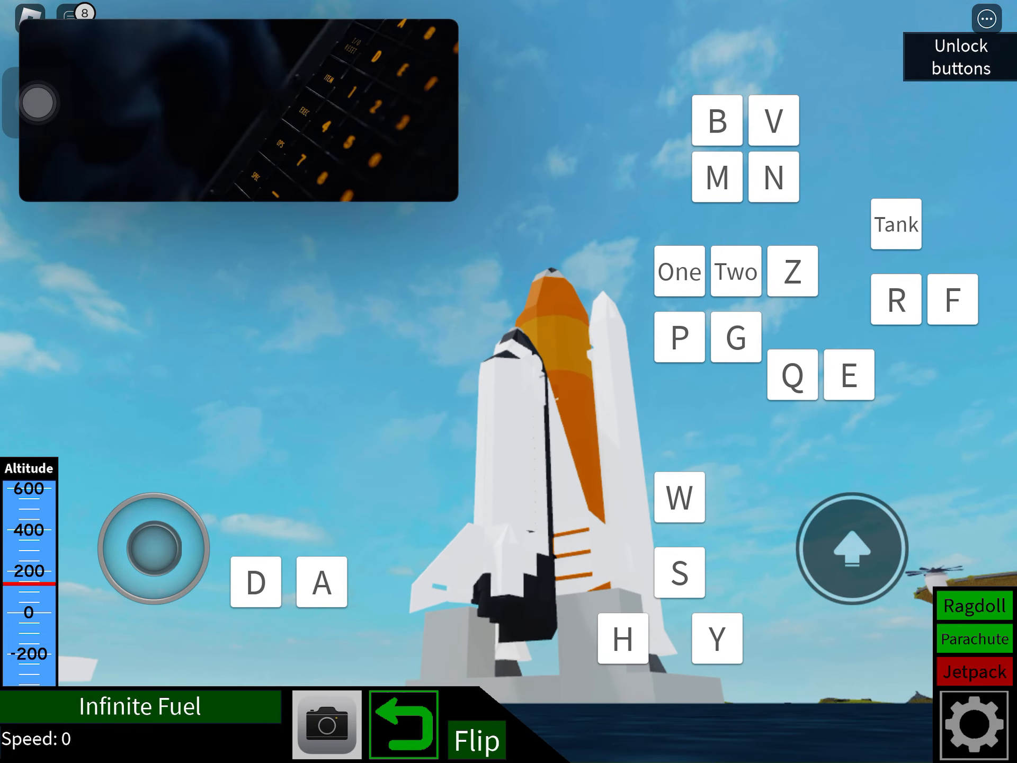
Ignite the engines and lift the shuttle stack off the pad, climbing toward 9,200 altitude at speed 221
{"action": "left_click", "coordinate": [679, 497]}
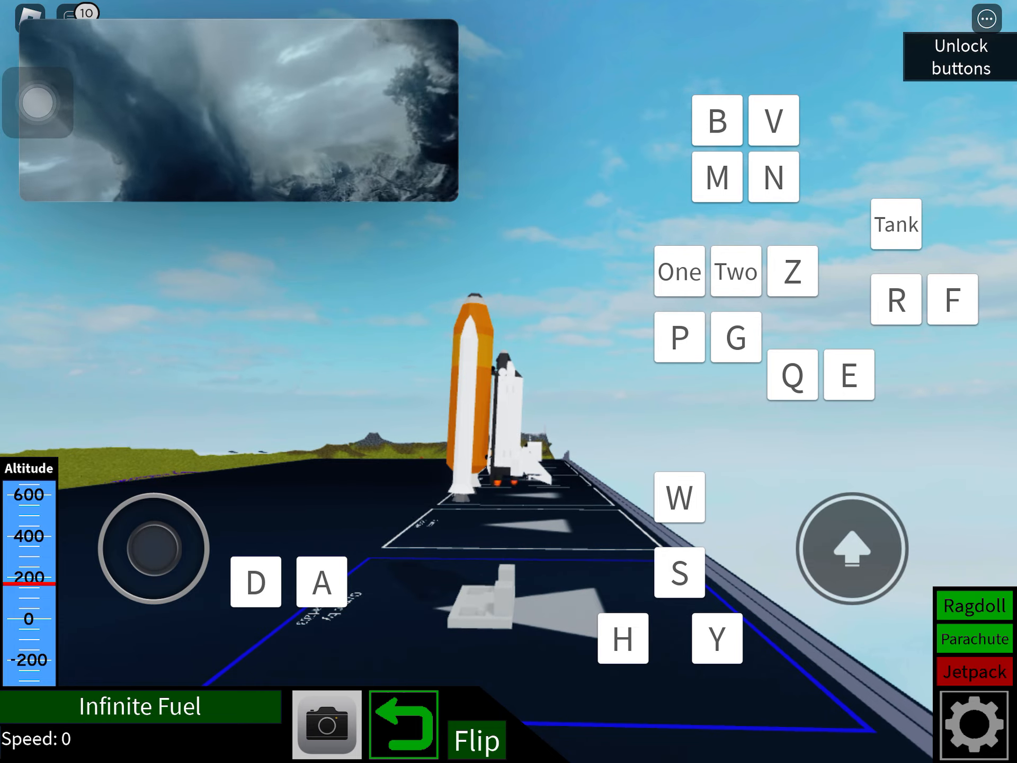
{"action": "left_click", "coordinate": [680, 498]}
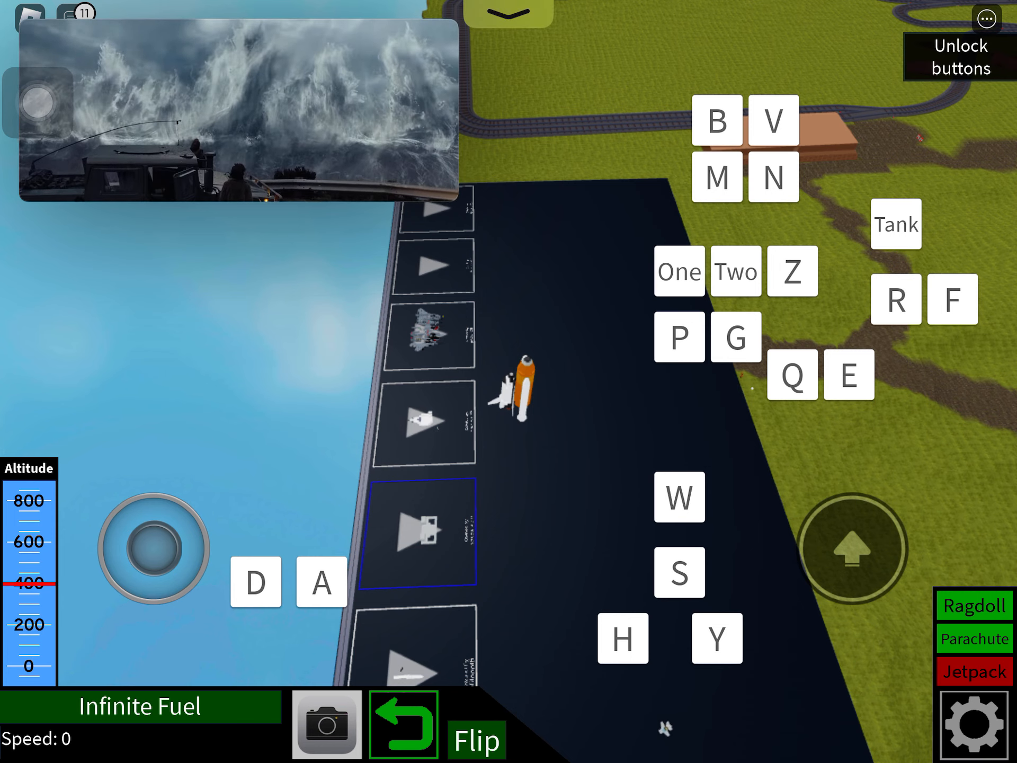
{"action": "left_click", "coordinate": [623, 636]}
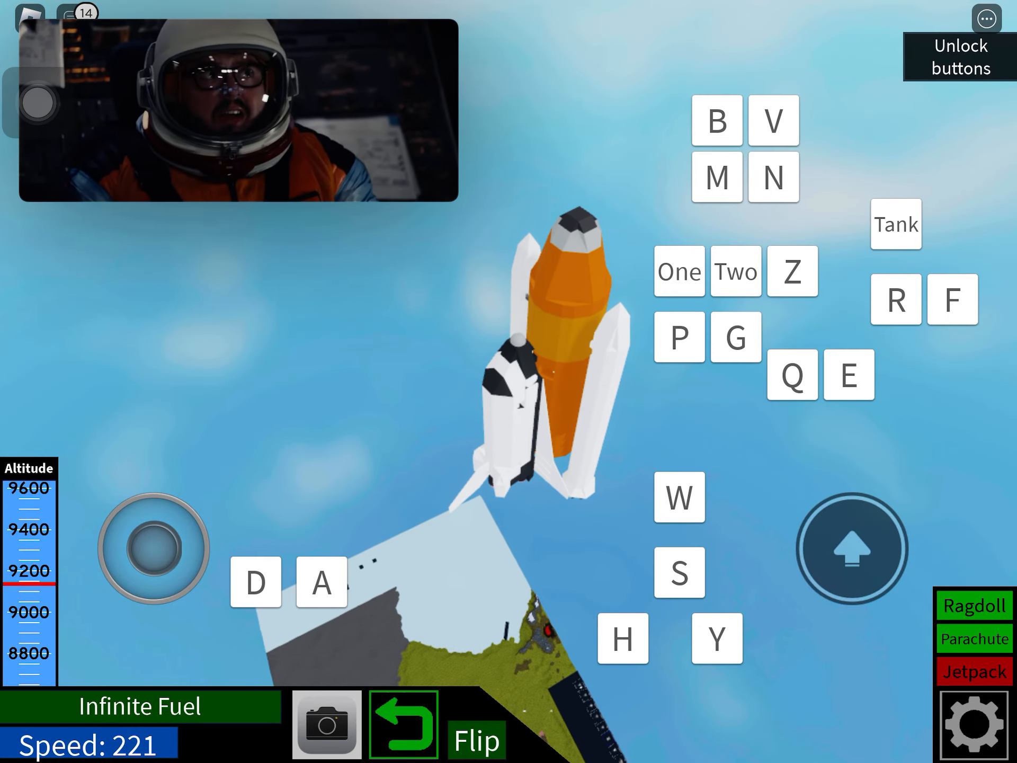
Hold the throttle so the full stack keeps ascending, then separate the orbiter and boosters from the tank
{"action": "left_click", "coordinate": [792, 374]}
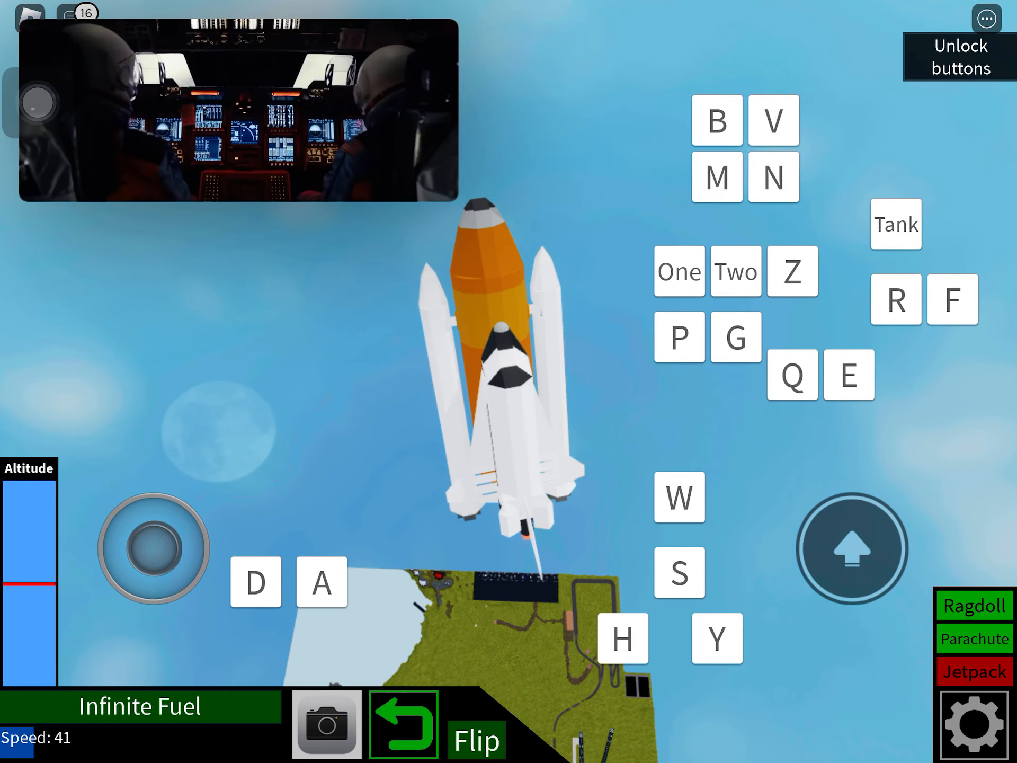
{"action": "left_click", "coordinate": [713, 637]}
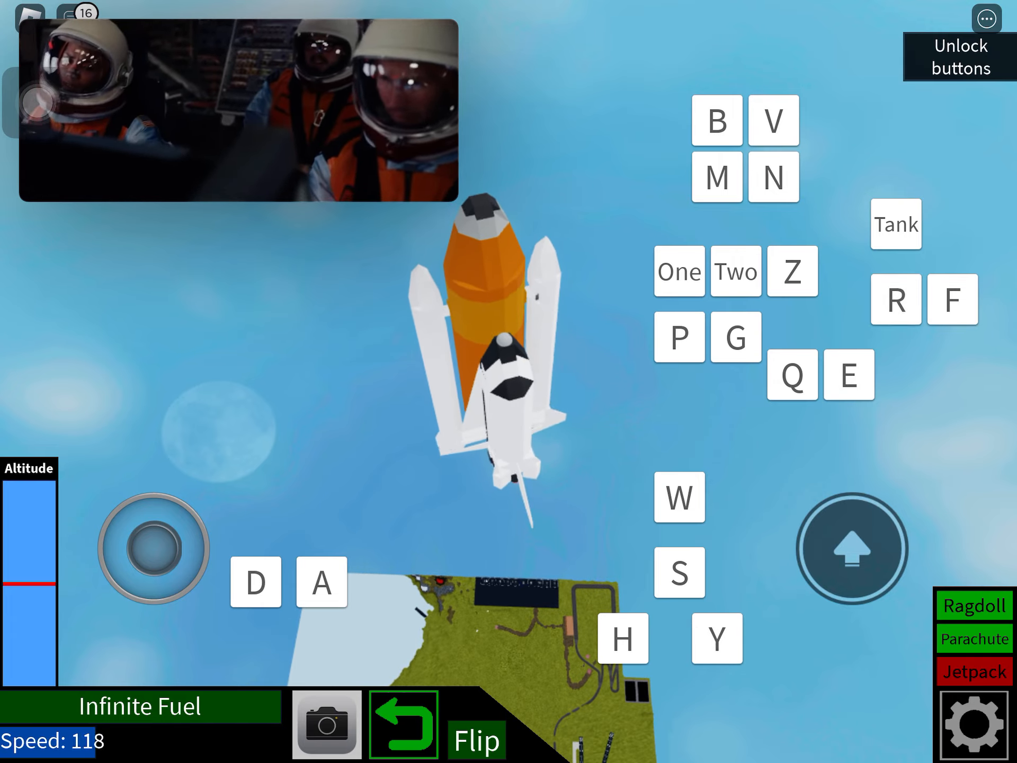
{"action": "left_click", "coordinate": [895, 298]}
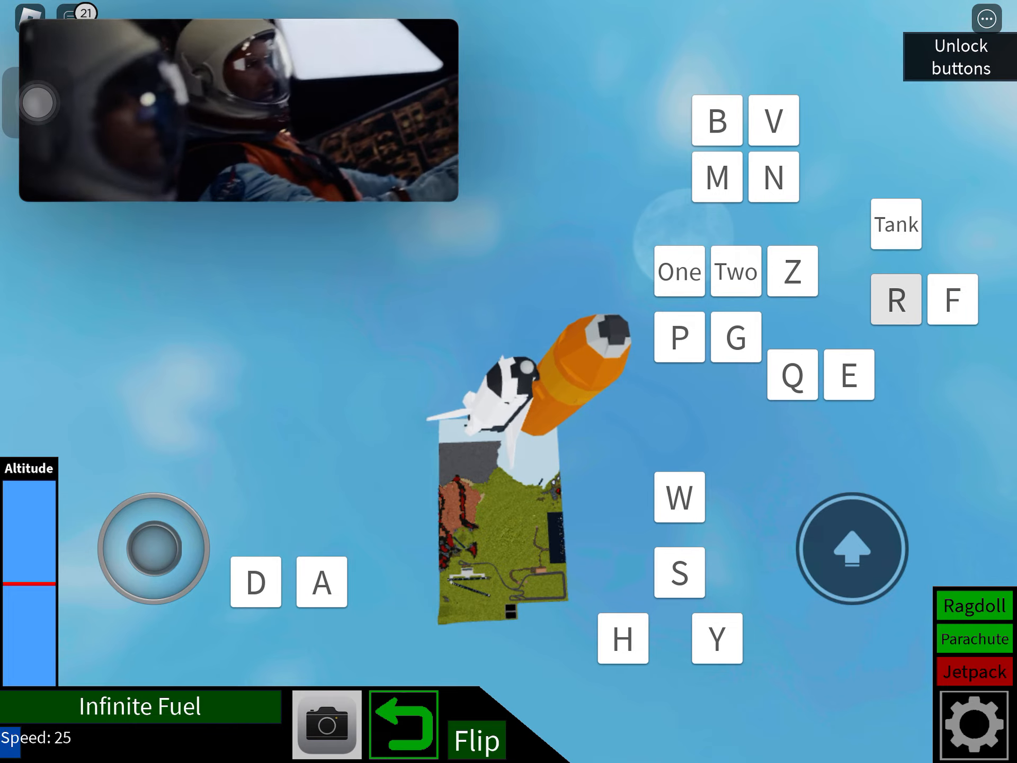
Release the solid rocket boosters with the R button, leaving the orbiter climbing at speed 169
{"action": "left_click", "coordinate": [679, 497]}
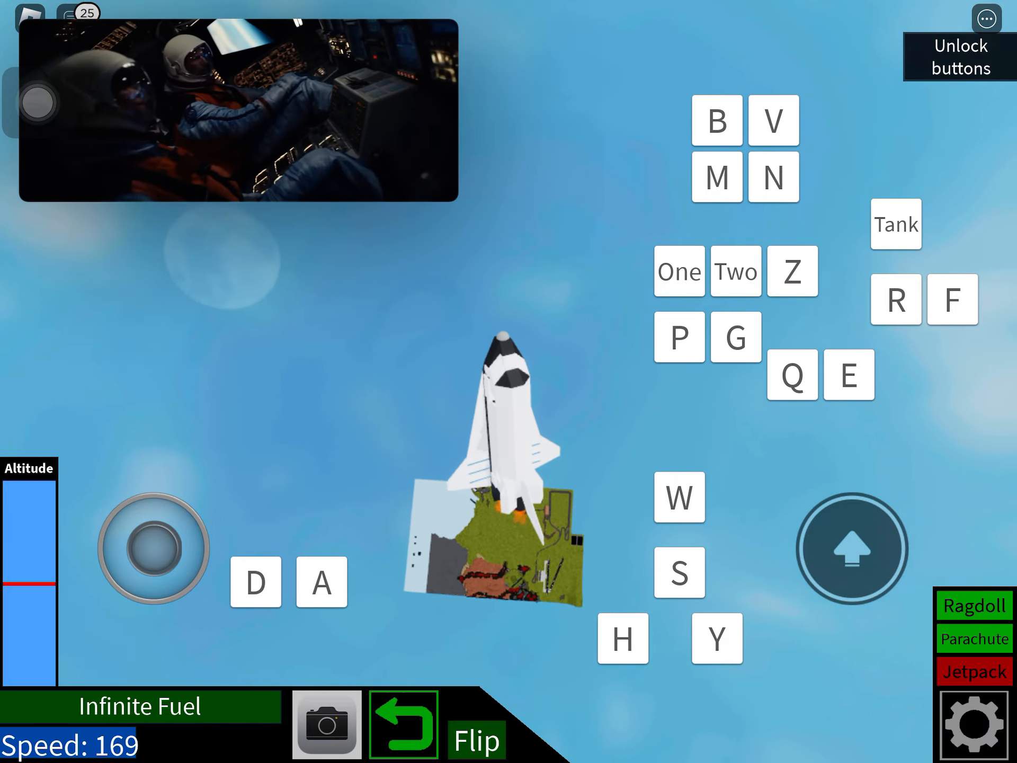
Jettison the external tank so the lone orbiter climbs and banks at speed 178
{"action": "left_click", "coordinate": [679, 573]}
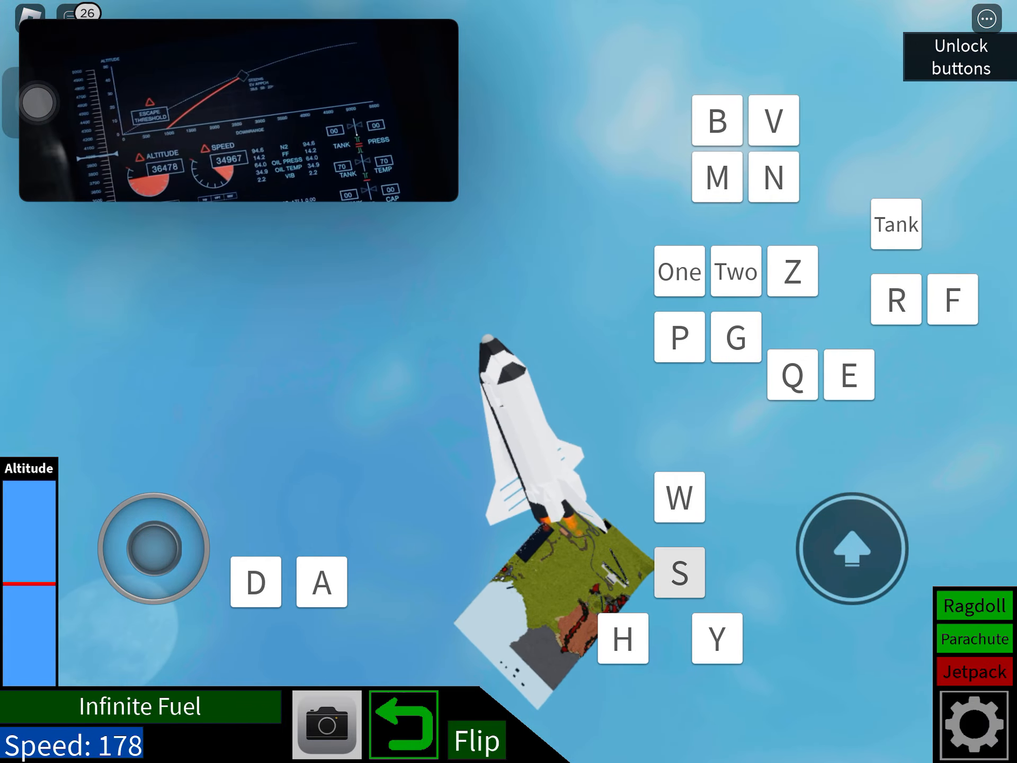